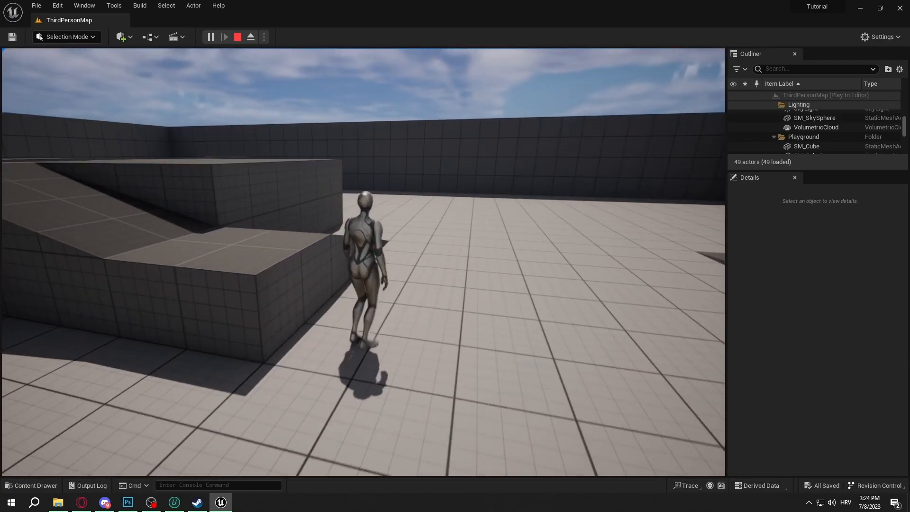
# Stop the play session and bring up the project's content assets
pyautogui.click(237, 37)
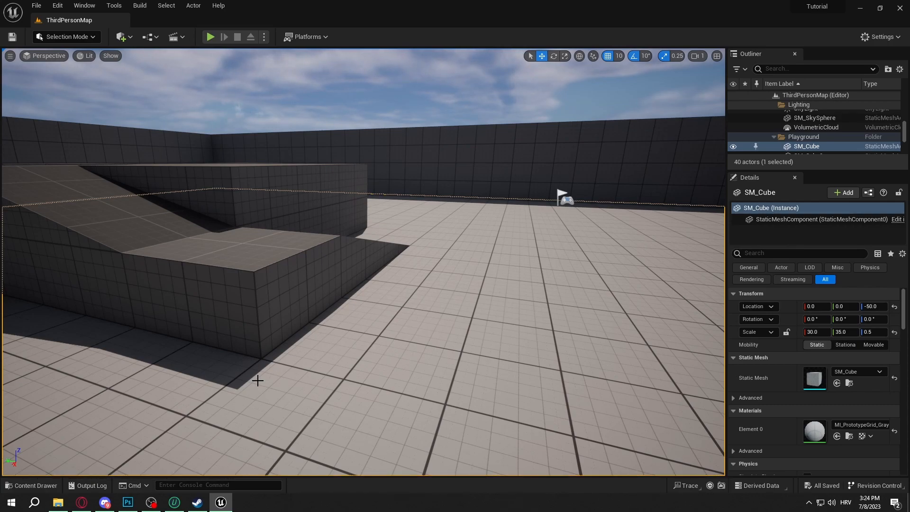
pyautogui.click(31, 486)
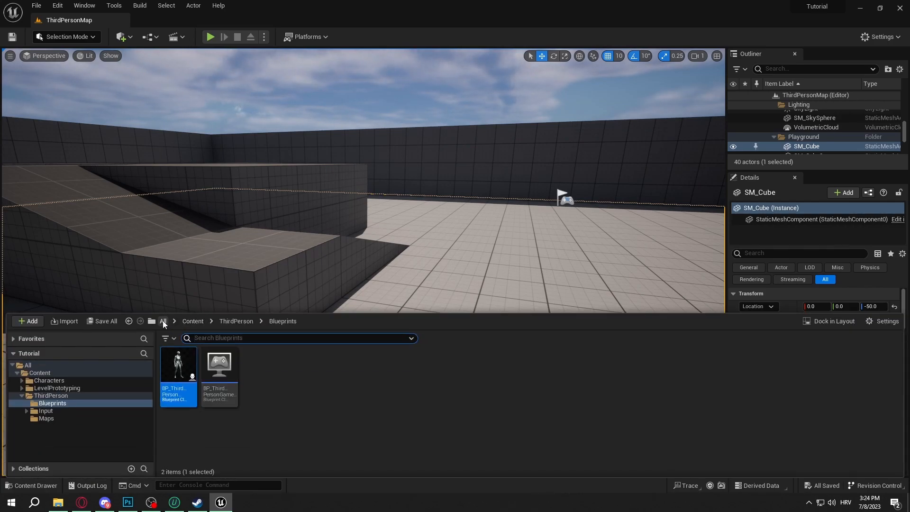
# In BP_ThirdPersonCharacter, delete CameraBoom and parent FollowCamera to the Mesh component
pyautogui.click(236, 321)
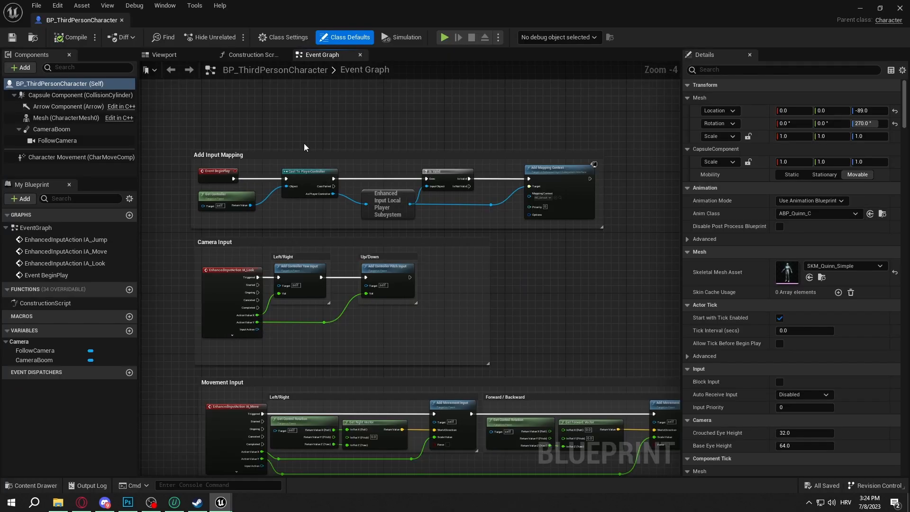
pyautogui.moveTo(208, 103)
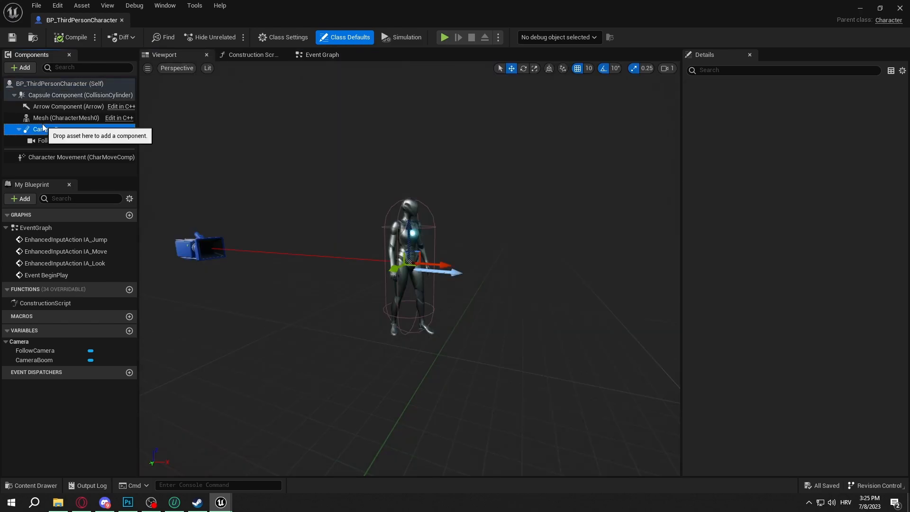
pyautogui.click(51, 129)
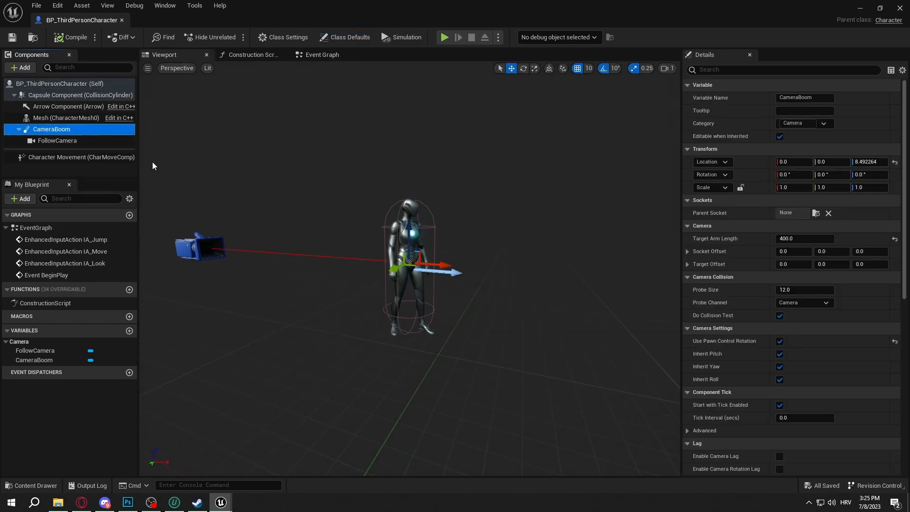
pyautogui.moveTo(79, 142)
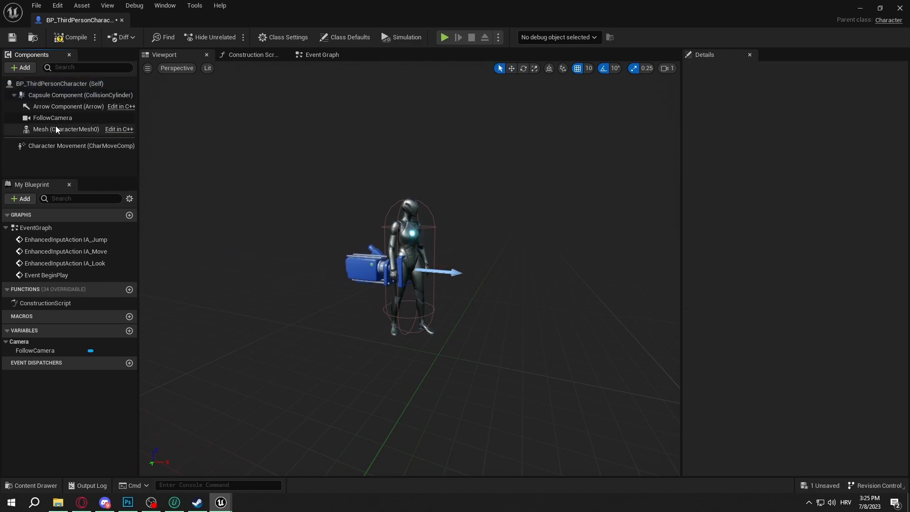
pyautogui.click(52, 118)
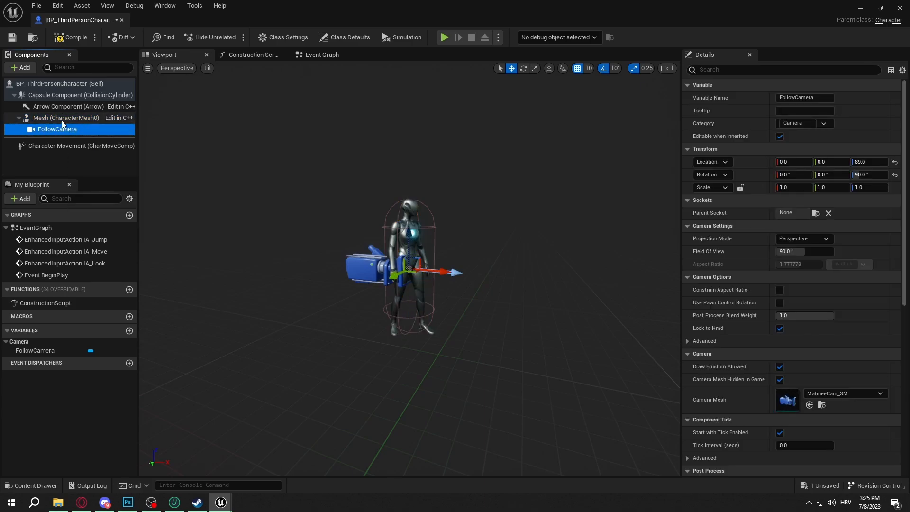
pyautogui.click(65, 117)
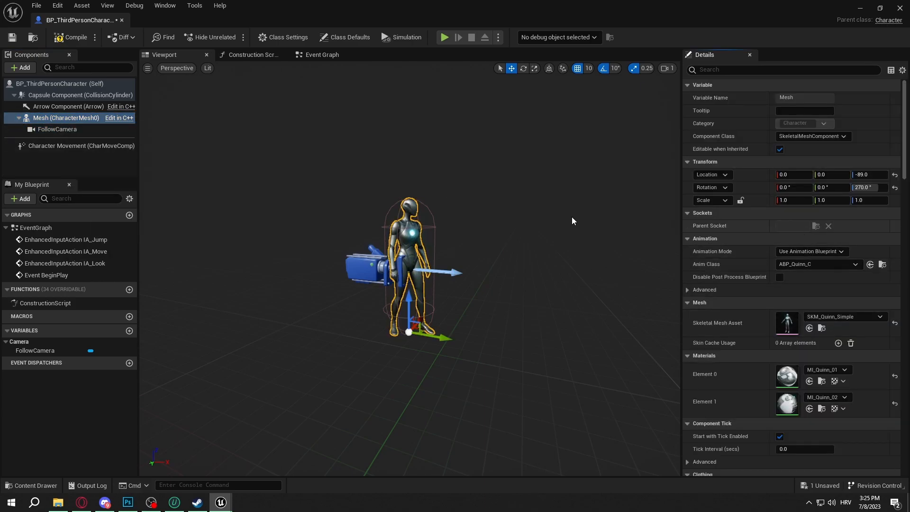
# Set FollowCamera's parent socket to head and reposition it at the face, looking forward
pyautogui.click(57, 129)
pyautogui.write('HEA')
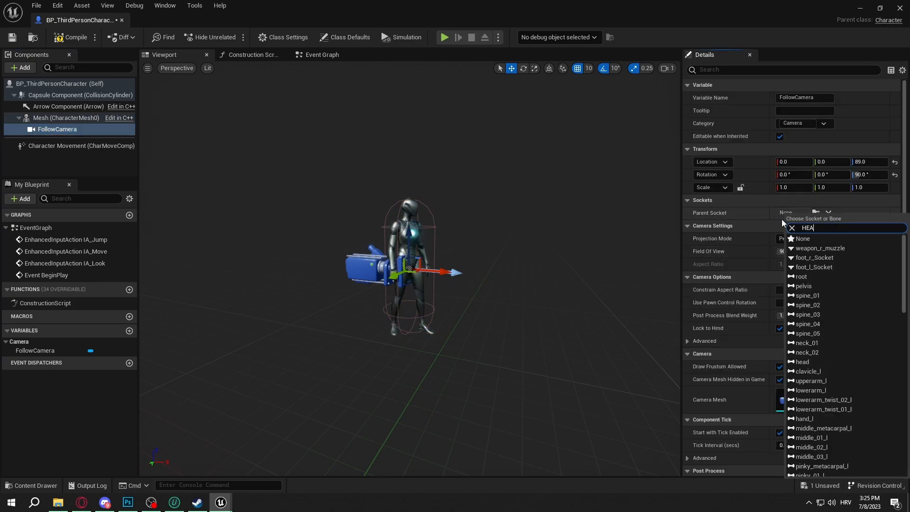
pyautogui.click(803, 361)
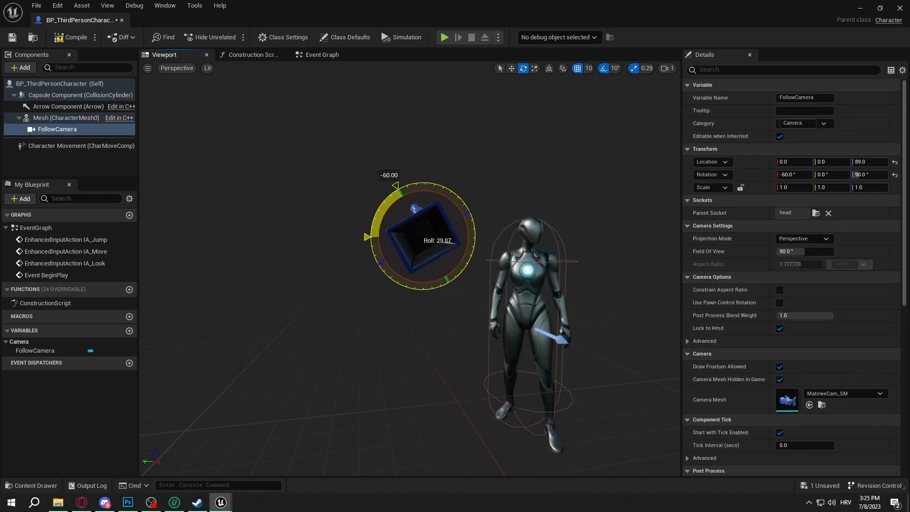
pyautogui.click(510, 68)
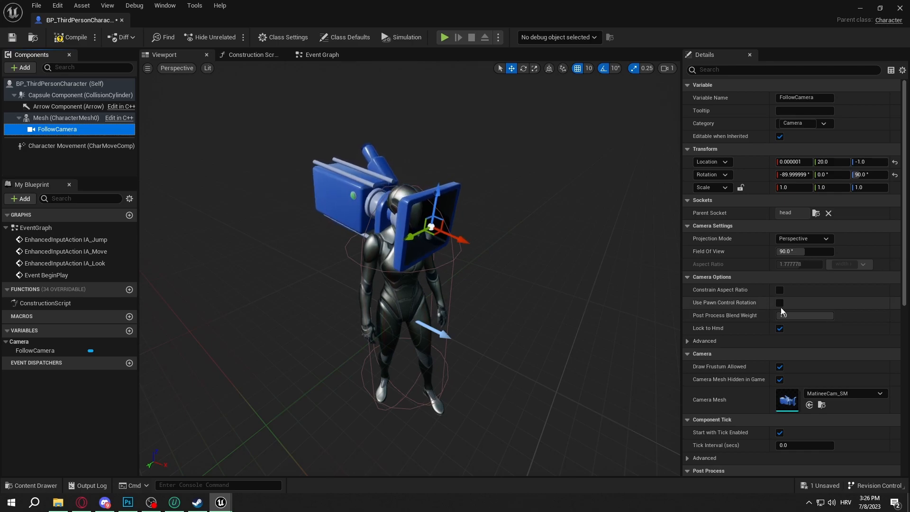
pyautogui.click(781, 303)
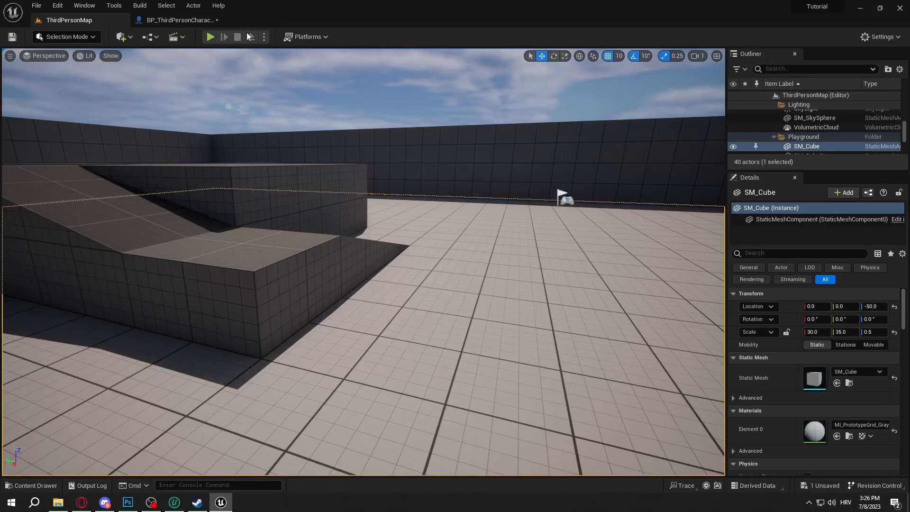
# Playtest the level from the head-mounted camera, then return to the character Blueprint
pyautogui.click(211, 37)
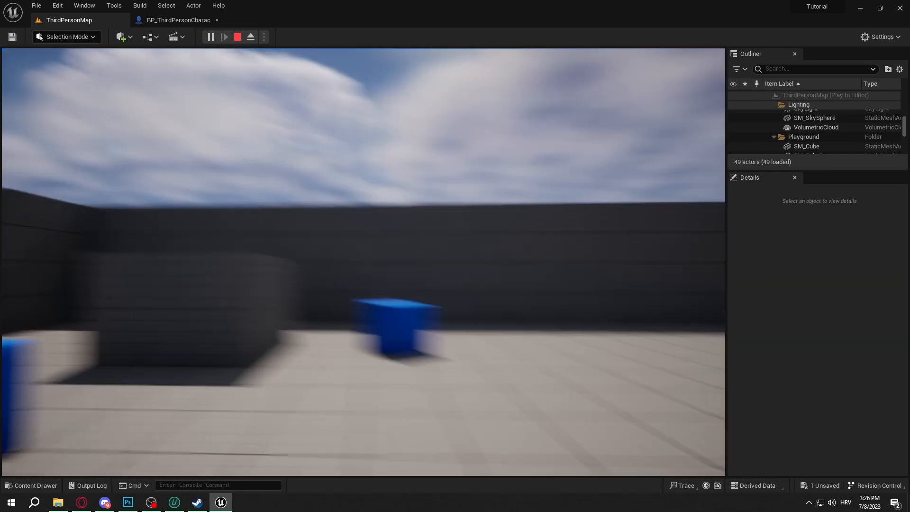
pyautogui.click(237, 37)
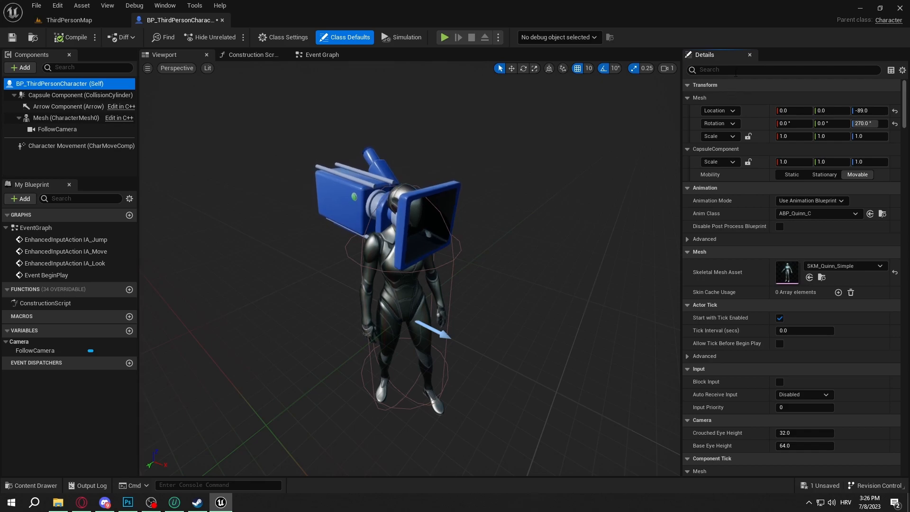
# Enable Use Controller Rotation Yaw on the character and start another playtest
pyautogui.write('use control r')
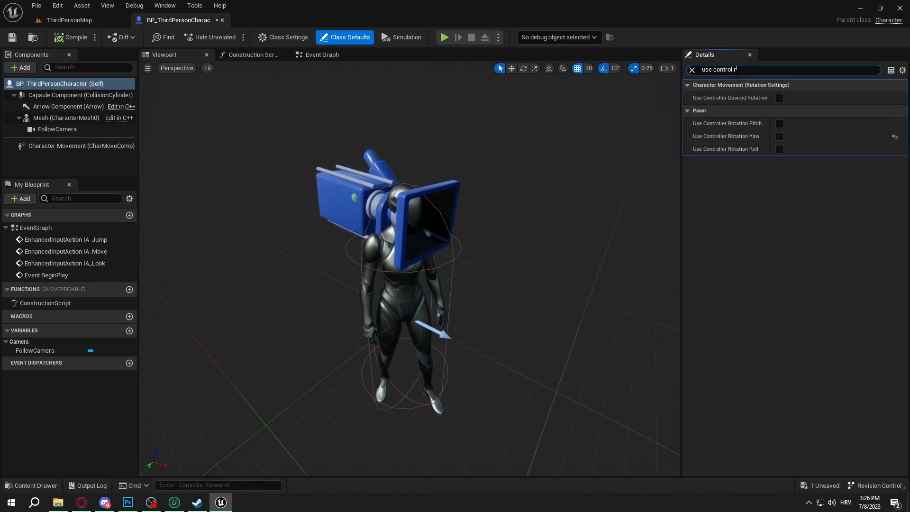
pyautogui.write('otation')
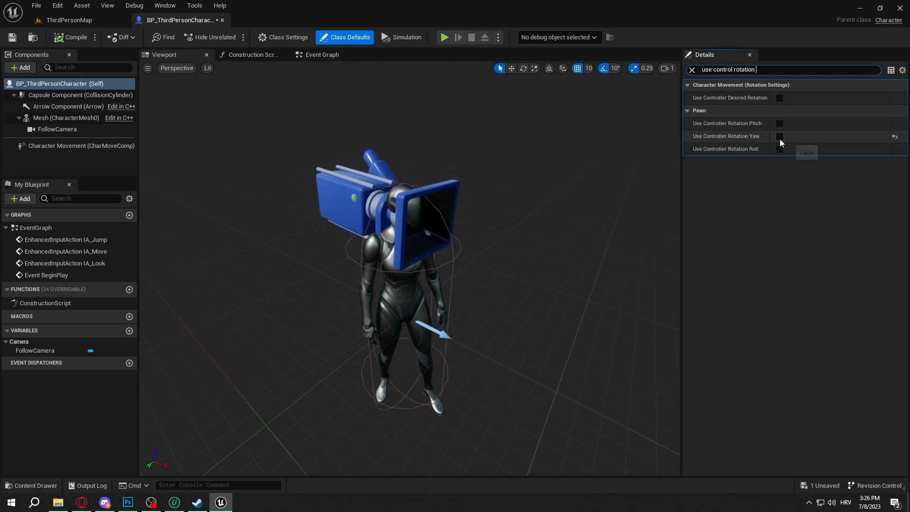
pyautogui.click(780, 135)
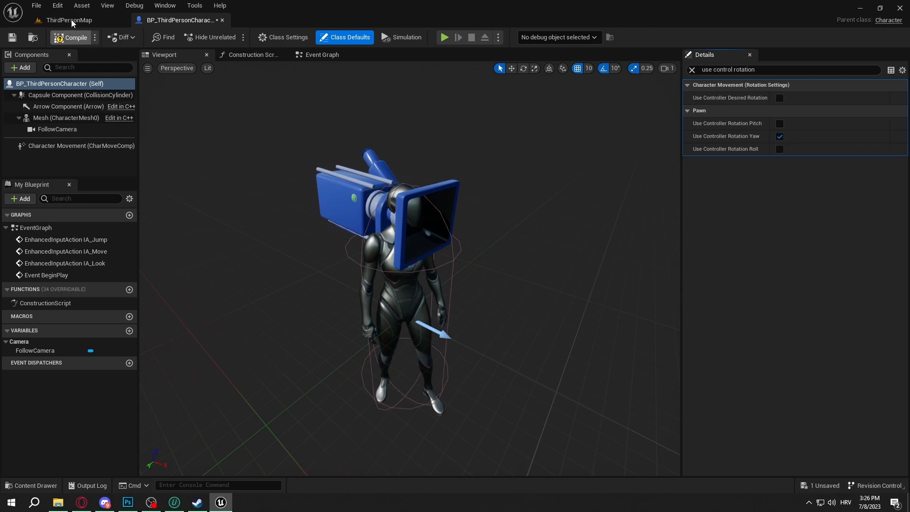
pyautogui.click(68, 19)
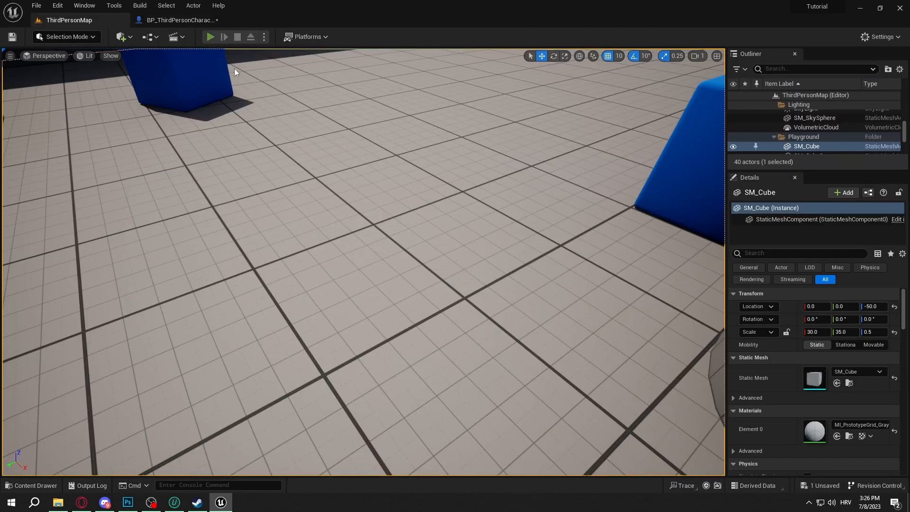
pyautogui.click(210, 37)
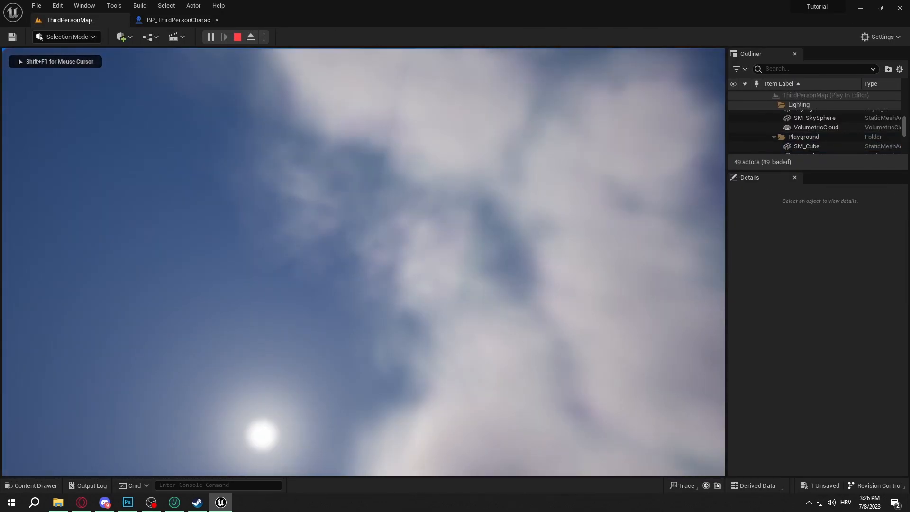